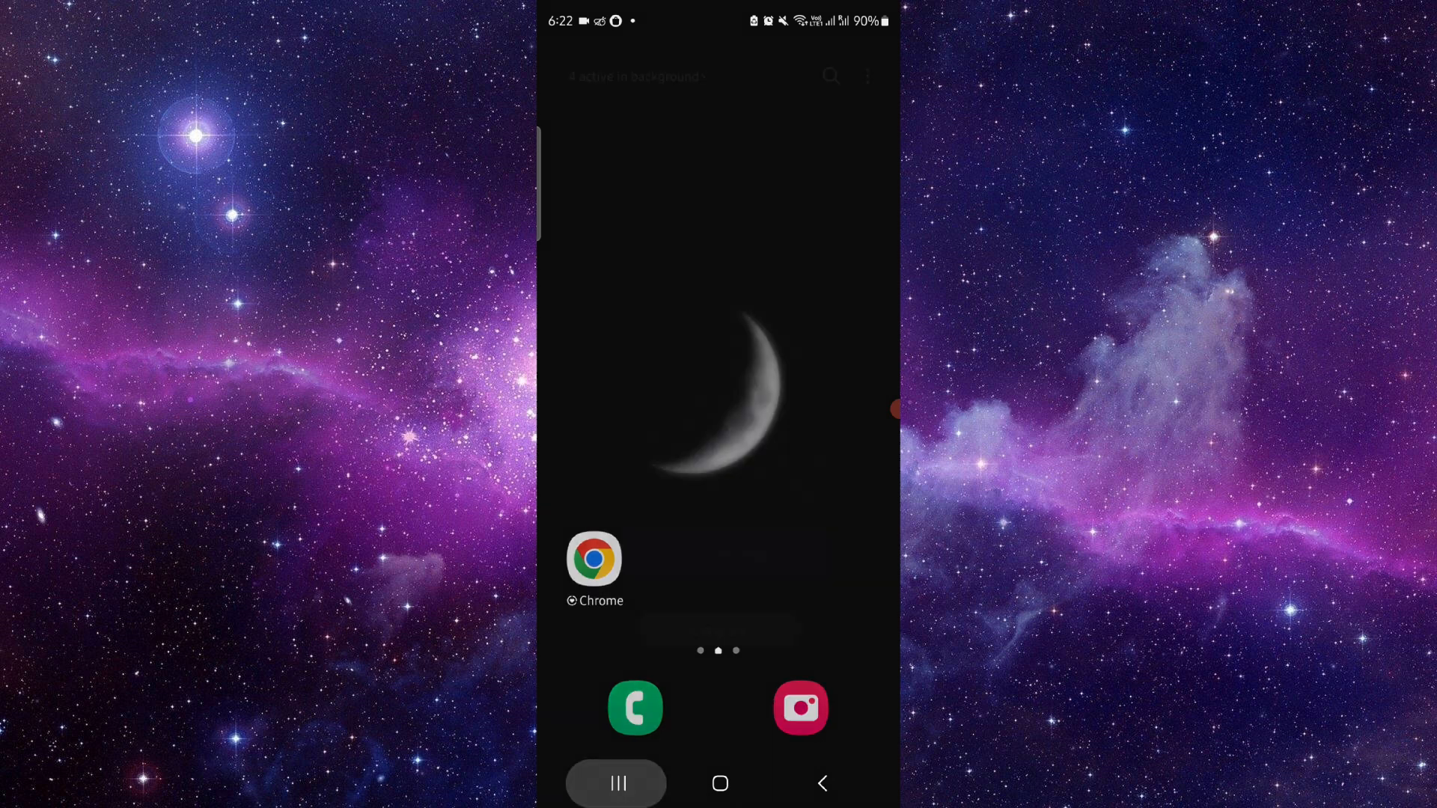
Step: Launch Chrome from the home screen, landing on the FreshBooks accounting software website
{"action": "left_click", "coordinate": [594, 558]}
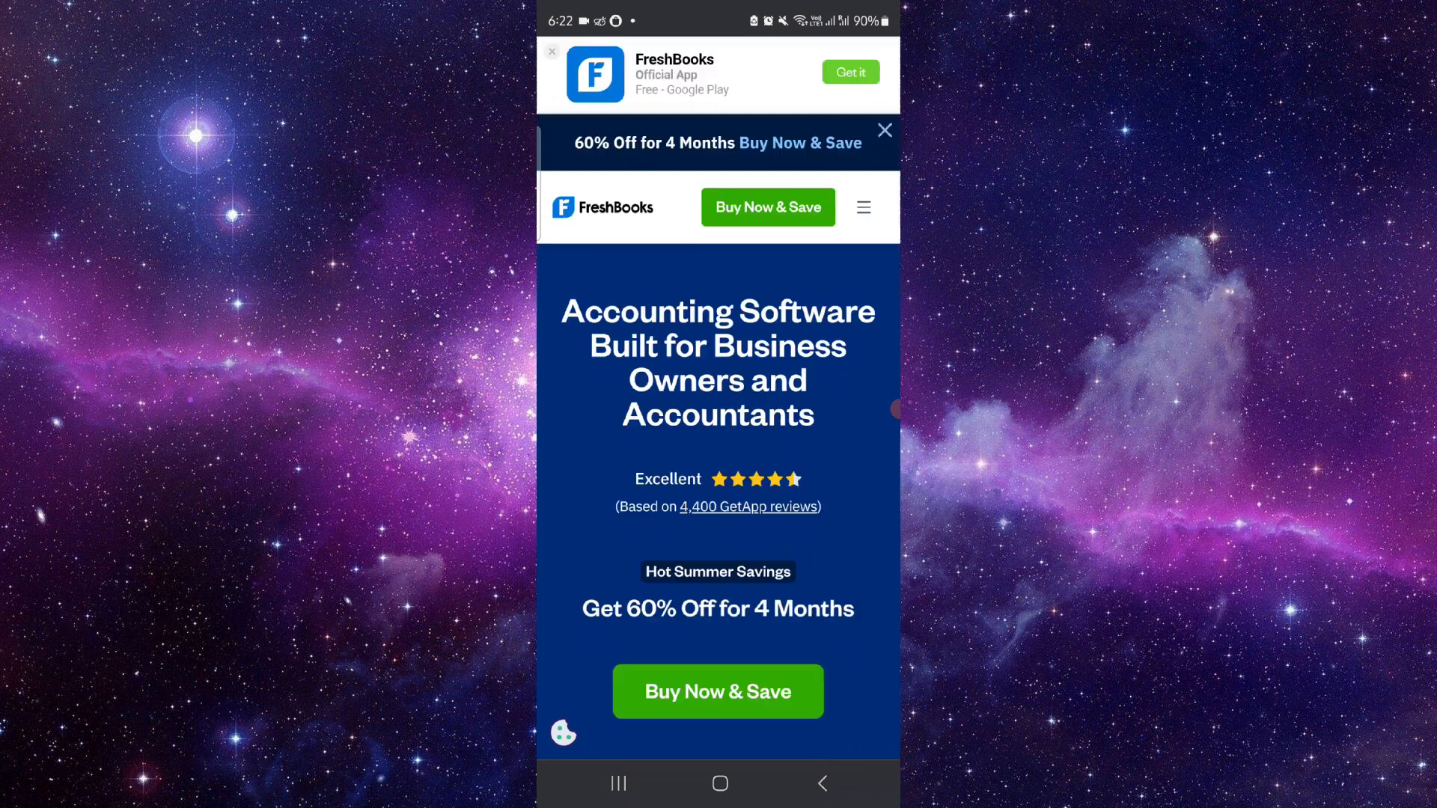
Step: Dismiss the app banner, browse the site menu, invoicing feature and testimonials, then return to the home screen
{"action": "left_click", "coordinate": [552, 51]}
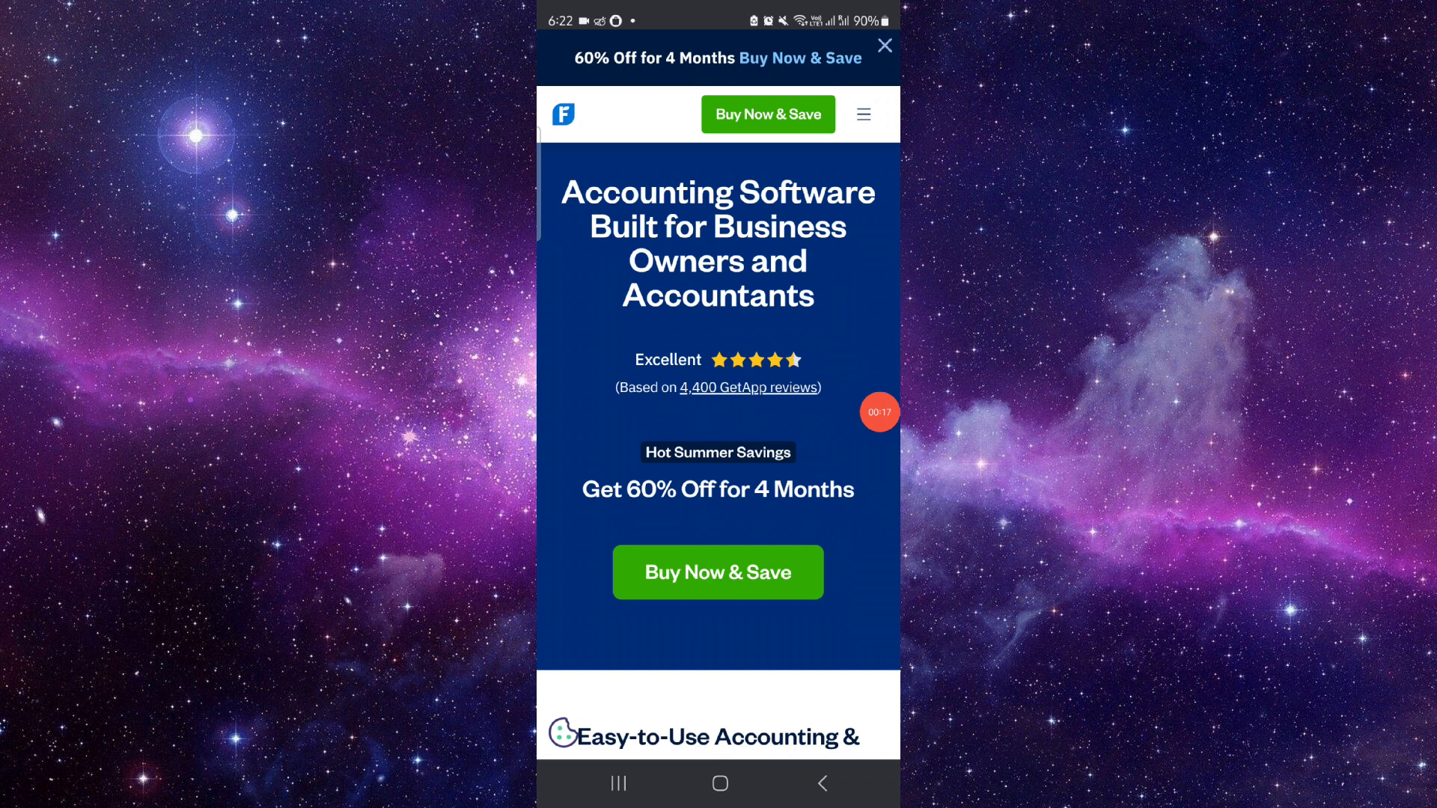
{"action": "left_click", "coordinate": [862, 116]}
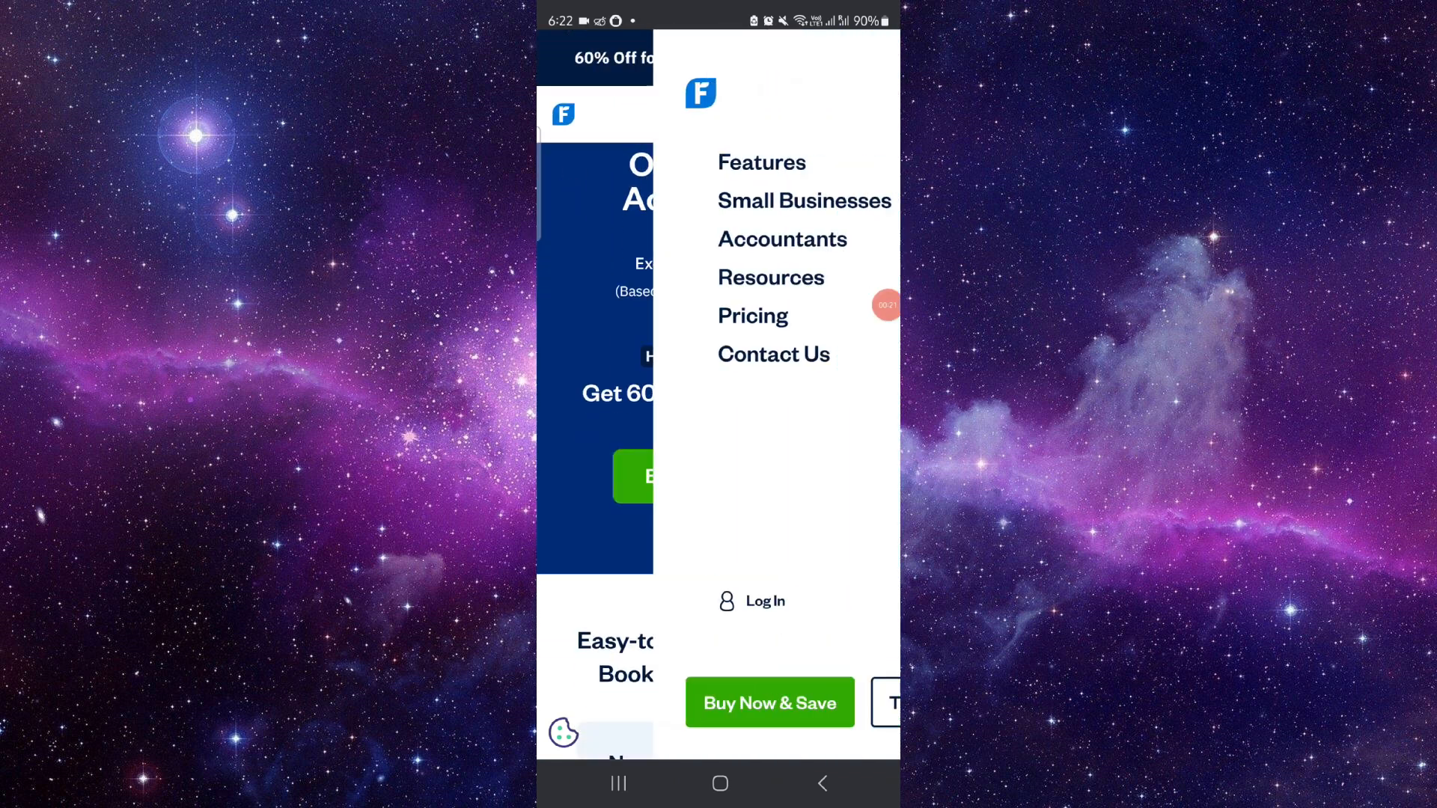
{"action": "left_click", "coordinate": [781, 240]}
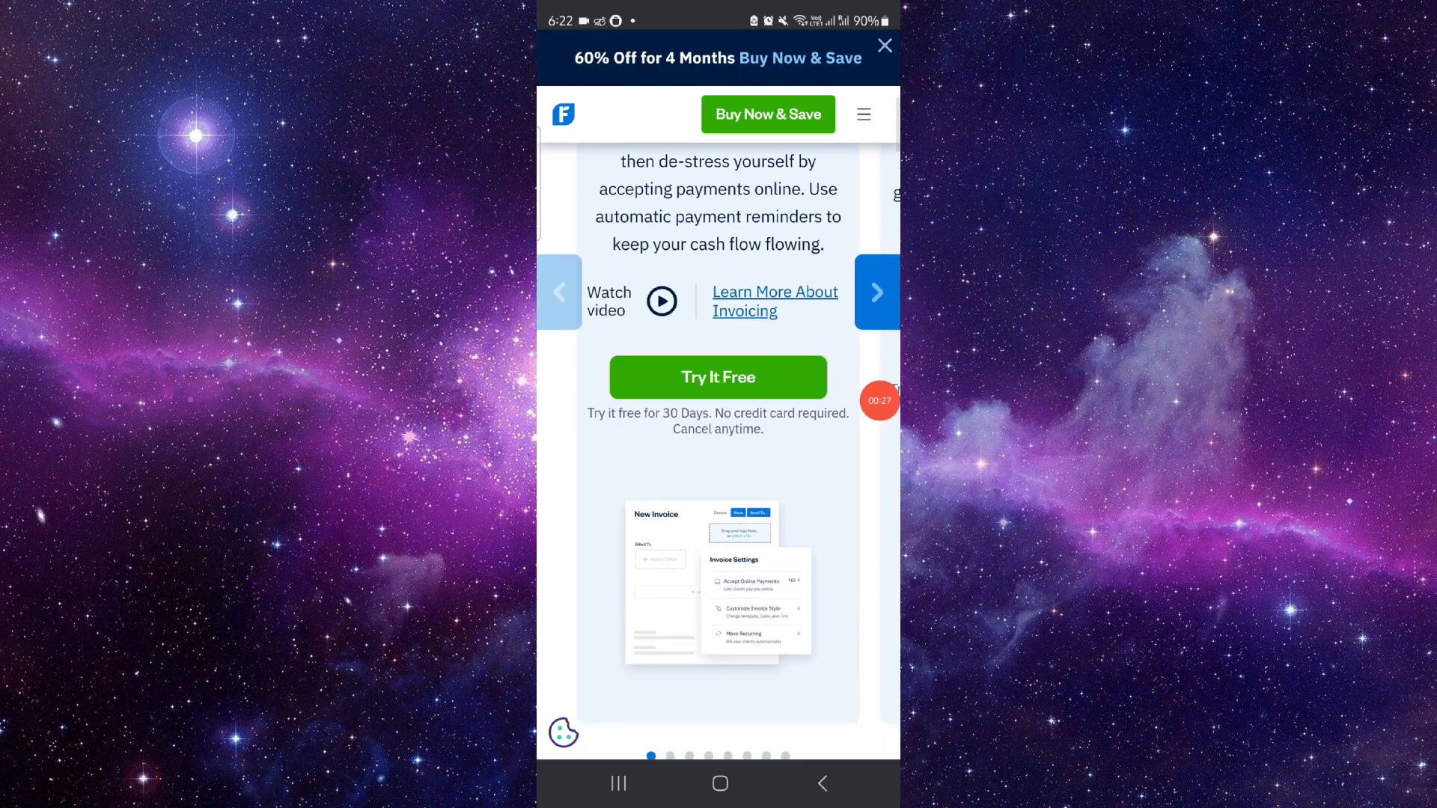
{"action": "scroll", "scroll_direction": "down", "scroll_amount": 3}
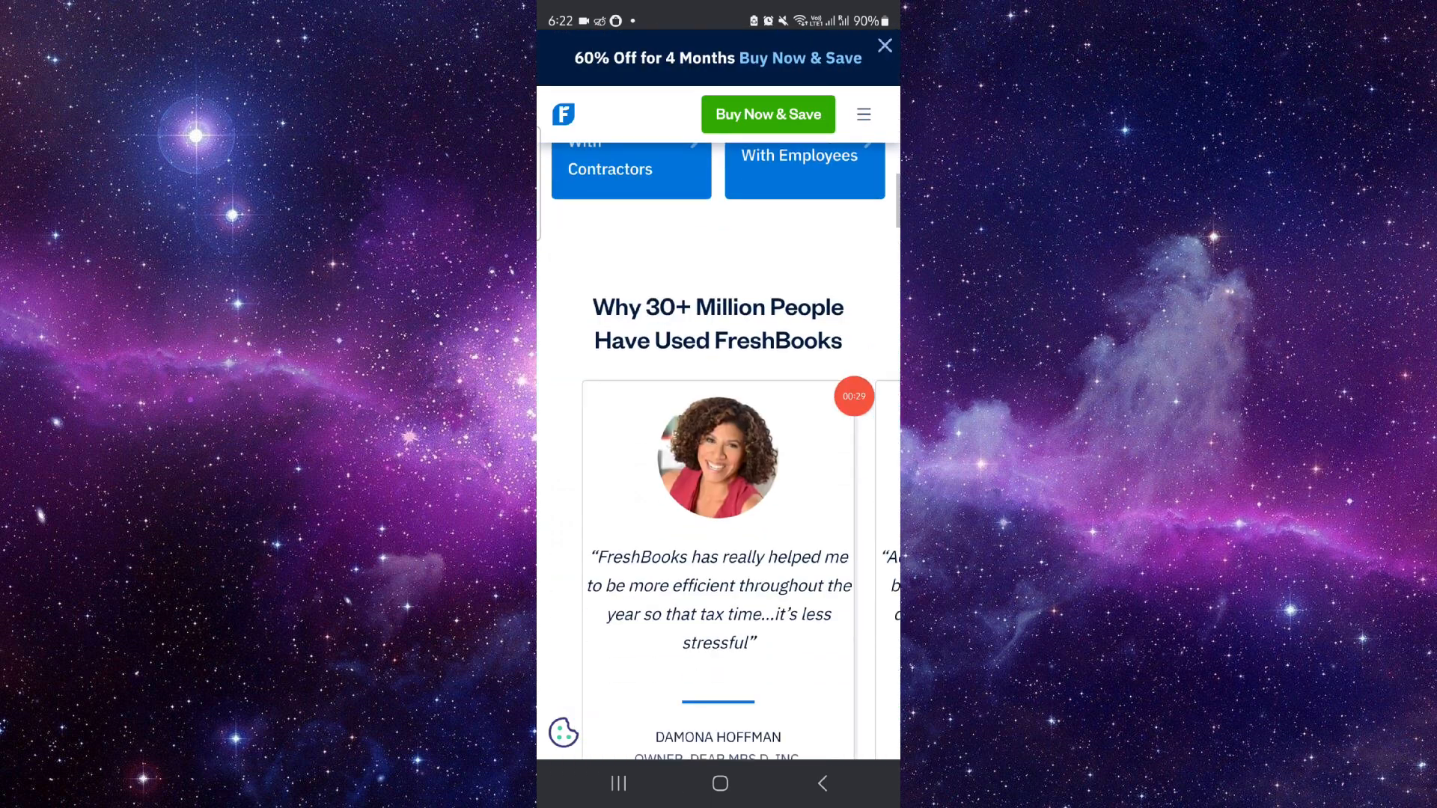
{"action": "left_click", "coordinate": [719, 783]}
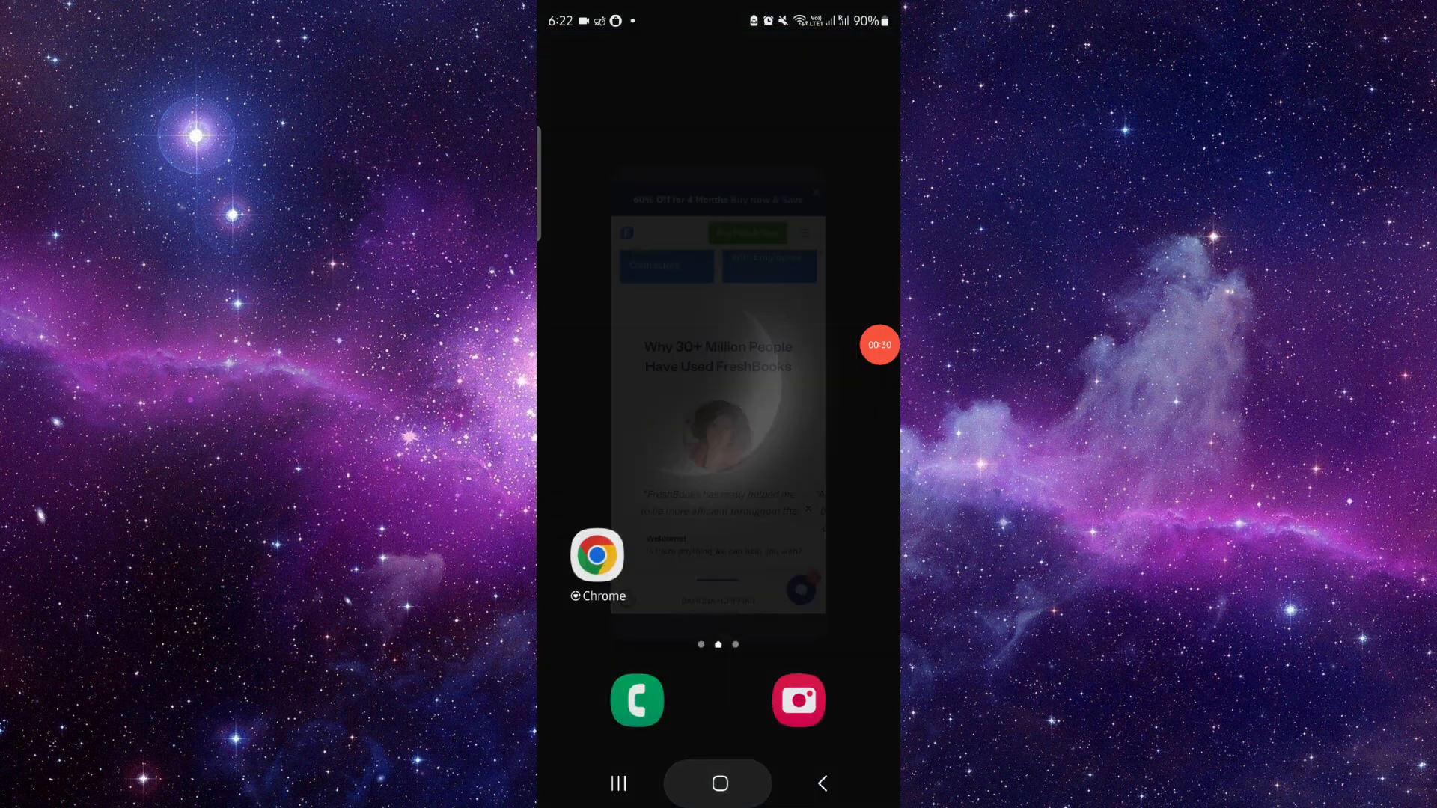